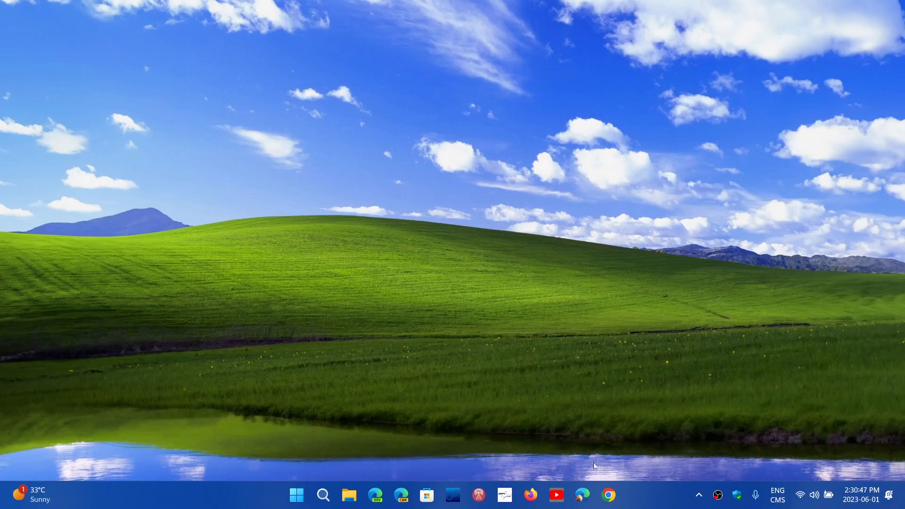
- Launch Edge and decline Google's suggestion to switch to Chrome
click(582, 495)
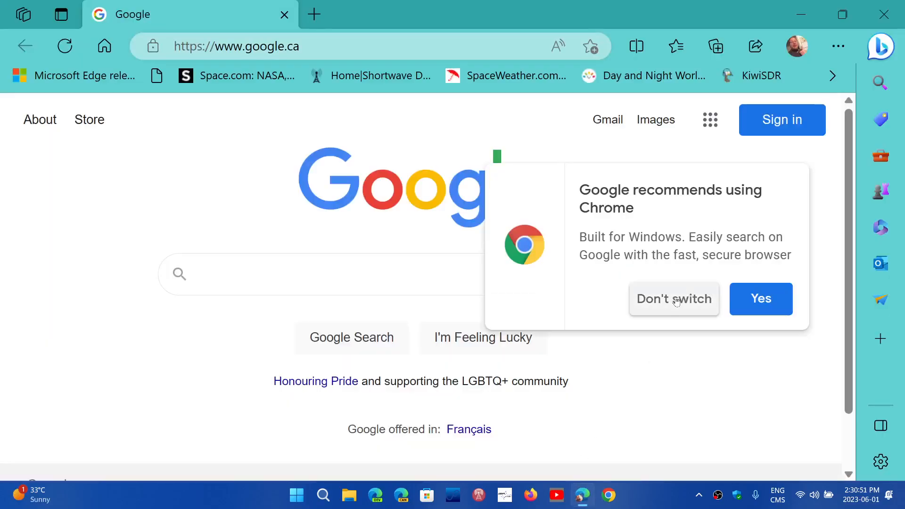
click(236, 75)
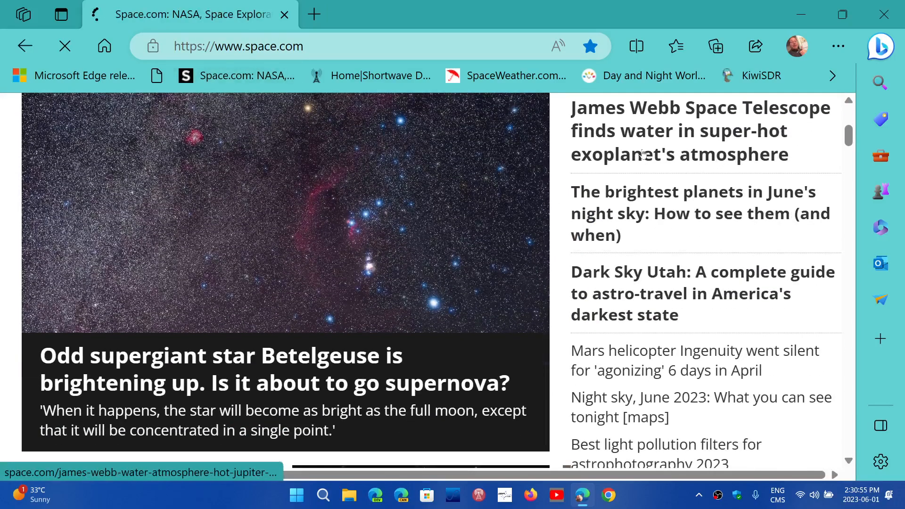
- Open the James Webb water-on-exoplanet article and scroll down the page
click(679, 130)
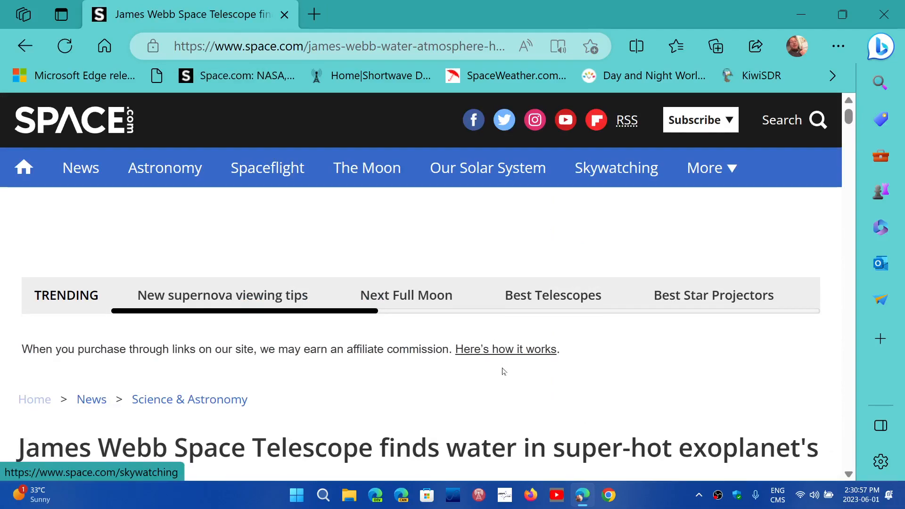
scroll(down, 3)
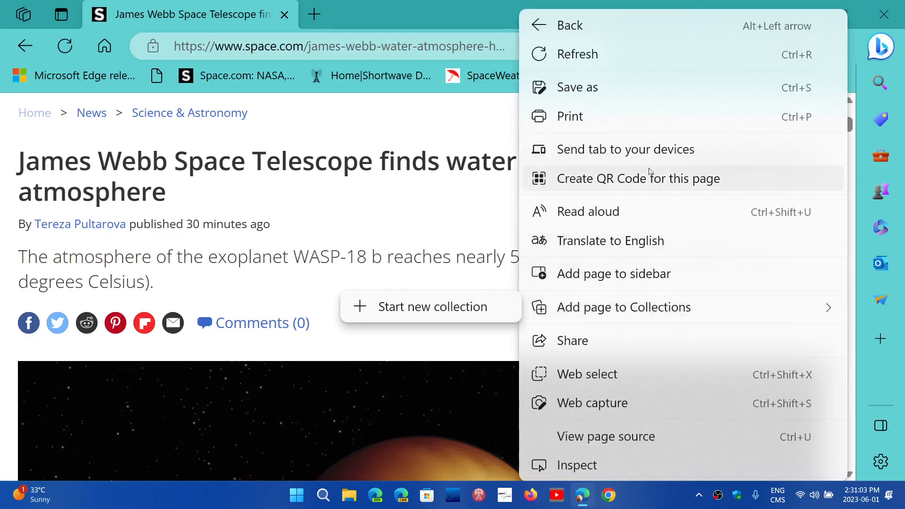
- Show the Send tab to your devices list, then close it without sending
click(625, 149)
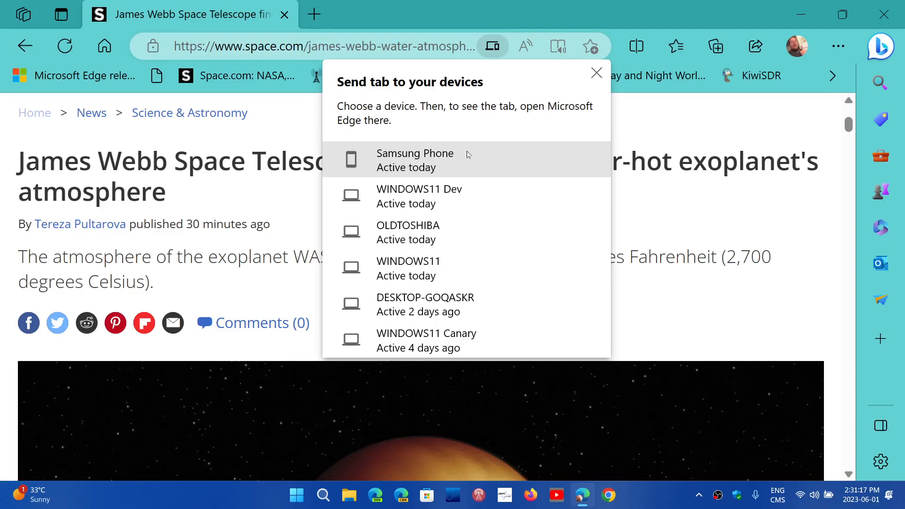
mouse_move(456, 241)
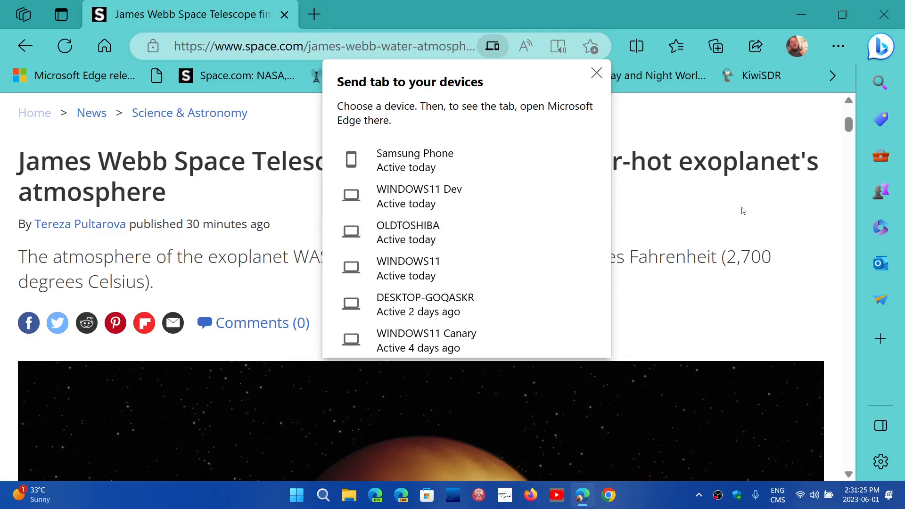
click(597, 72)
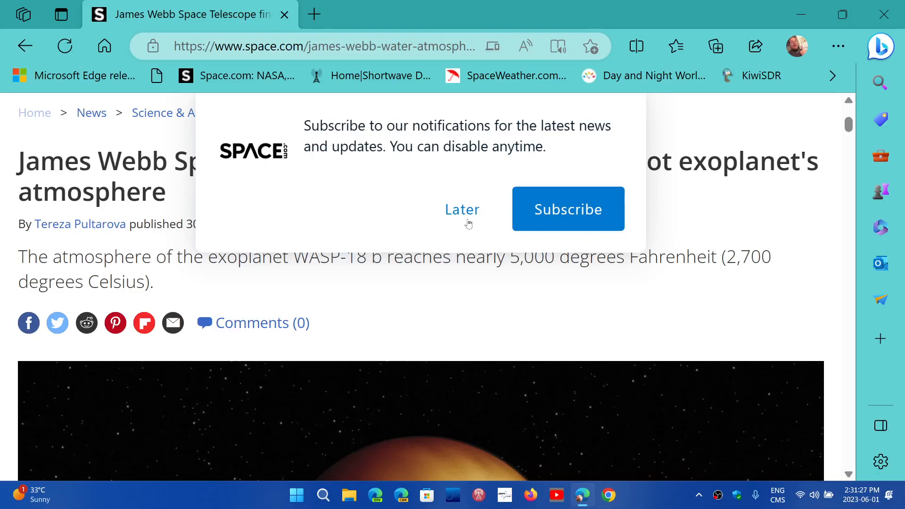
- Choose Later on Space.com's notification prompt and reopen the article's context menu
click(462, 209)
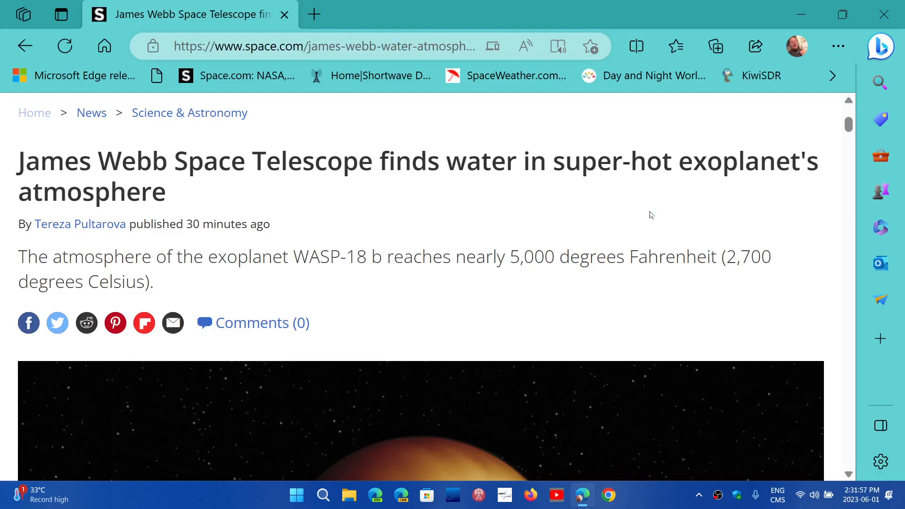
right_click(651, 215)
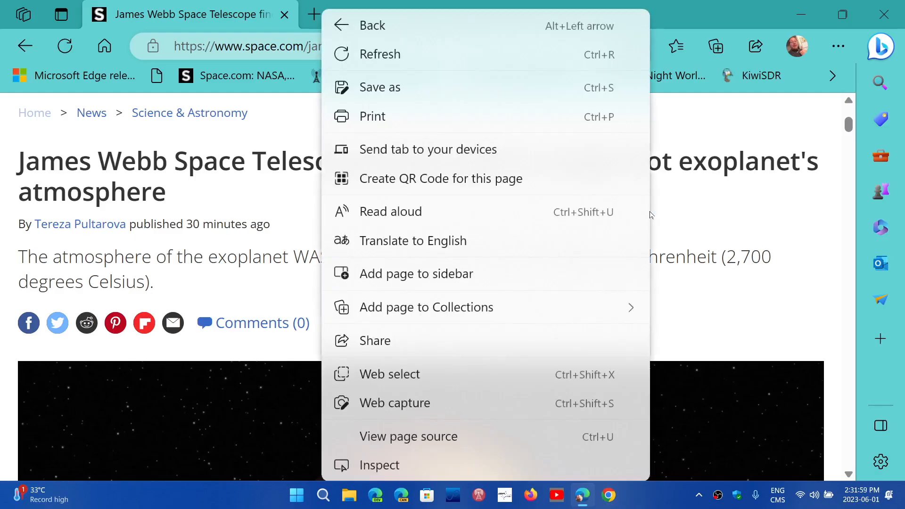
- Open the send-to-devices list, then open the SpaceWeather.com page shared from WINDOWS11 in a new tab
click(428, 149)
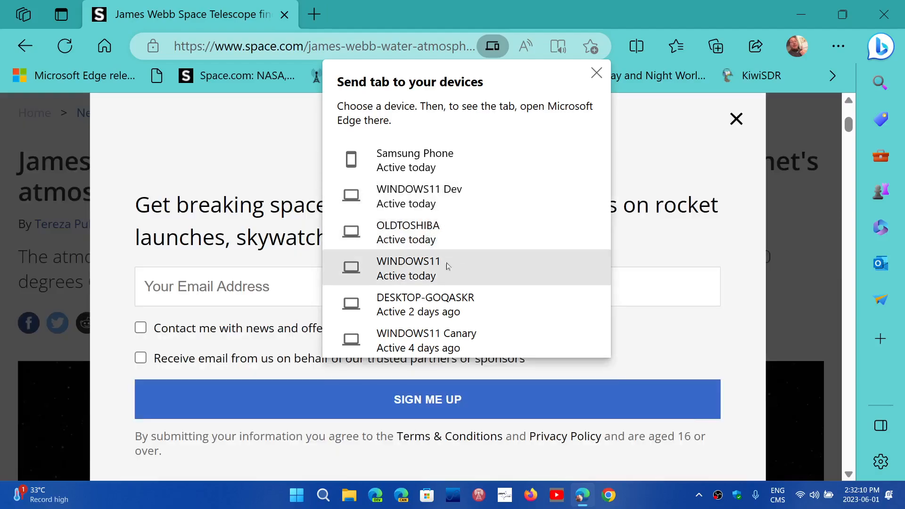
mouse_move(553, 407)
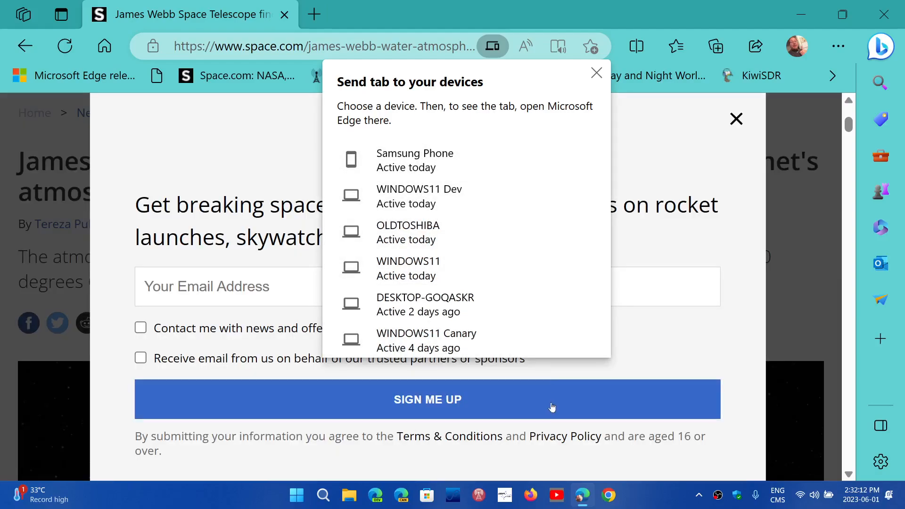
mouse_move(459, 159)
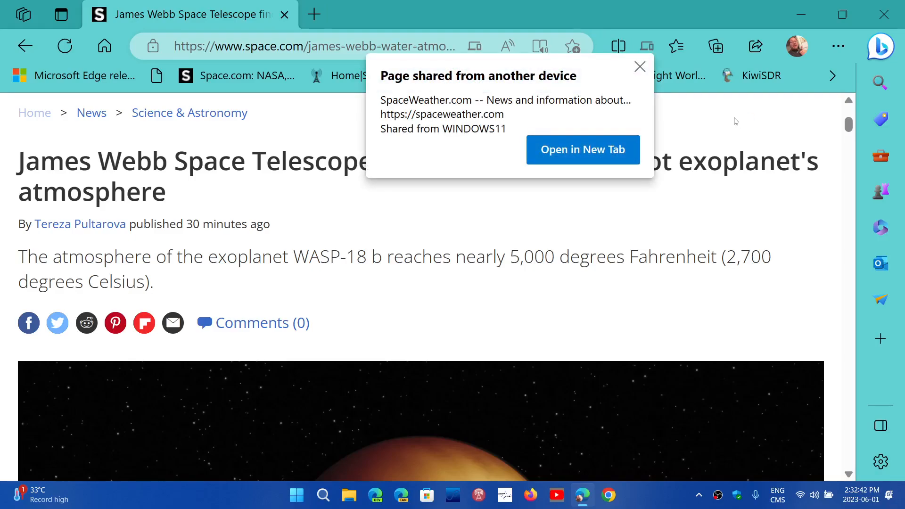
mouse_move(557, 96)
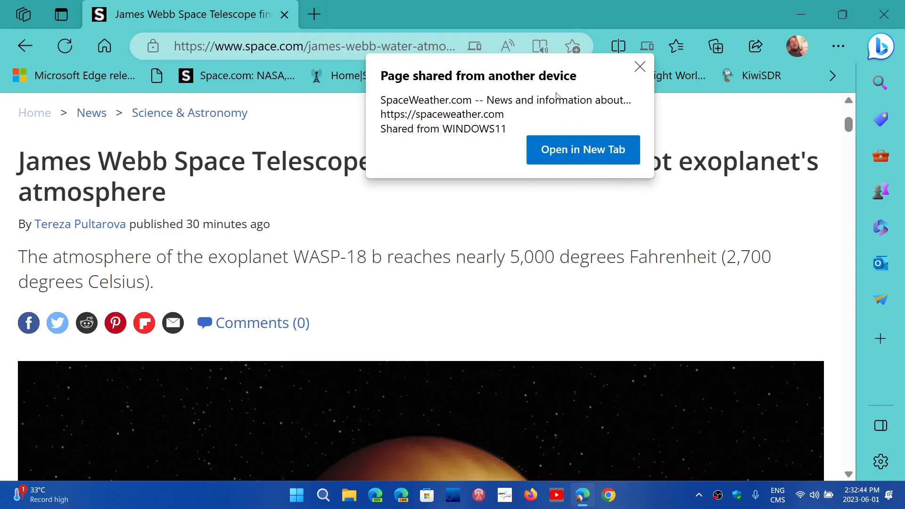
mouse_move(591, 151)
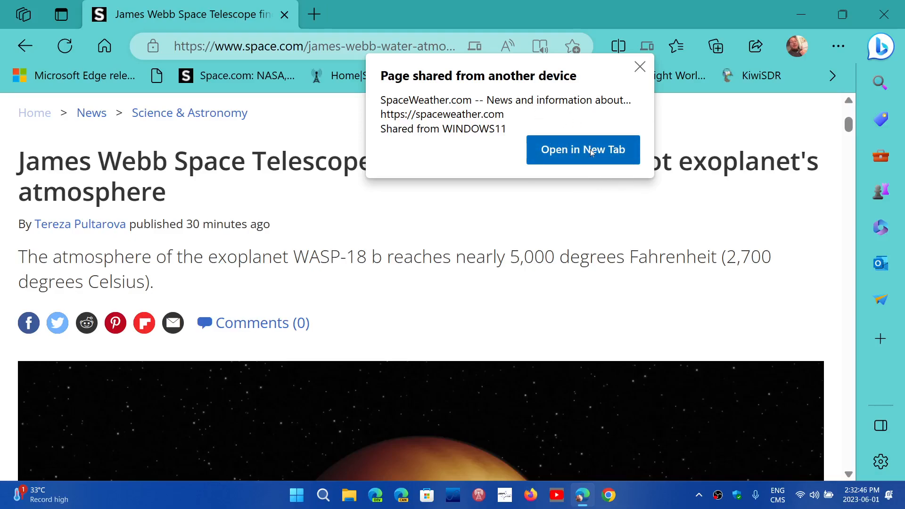
click(583, 149)
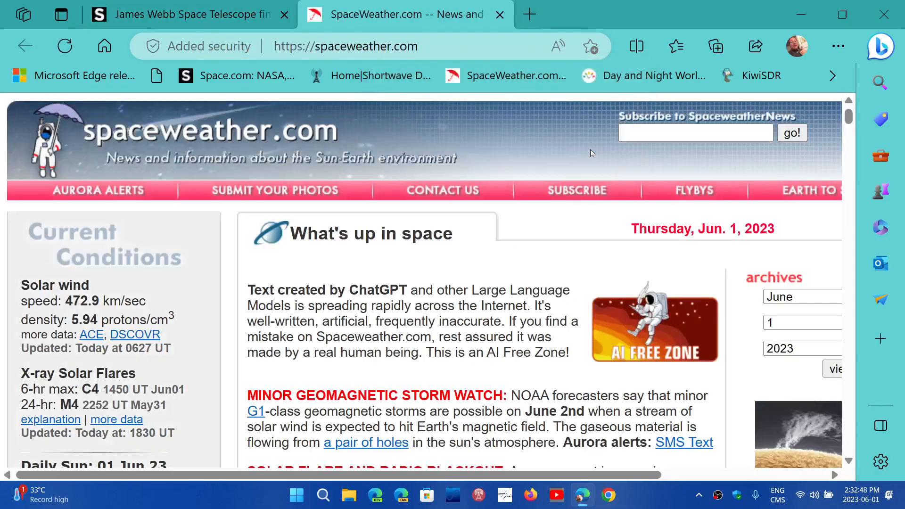